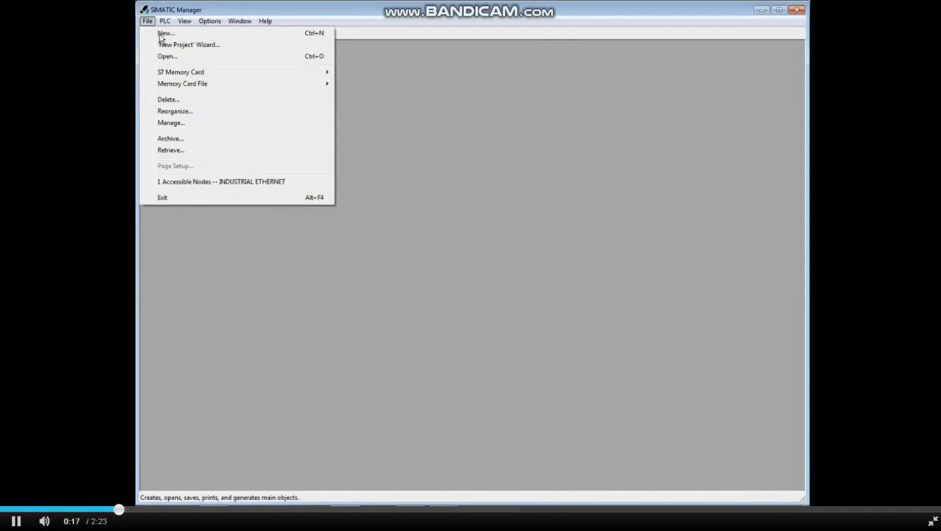
mouse_move(165, 32)
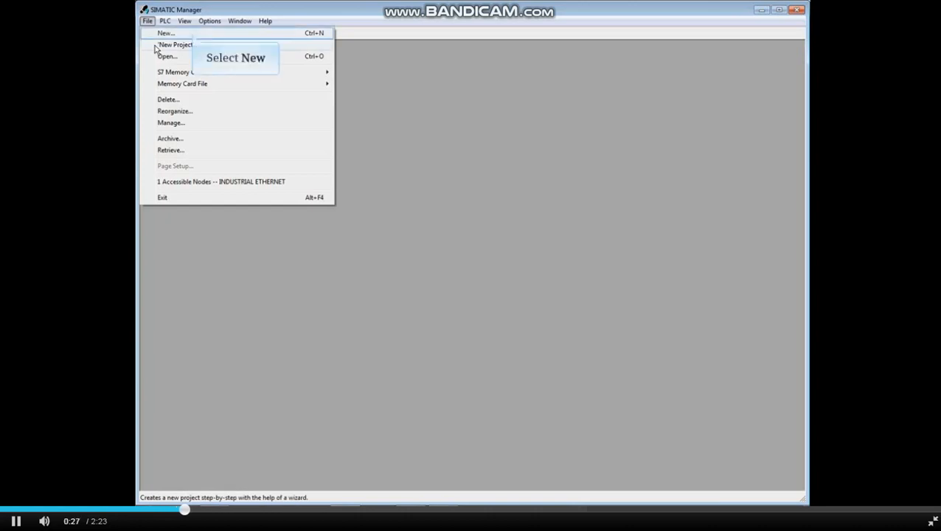
mouse_move(166, 32)
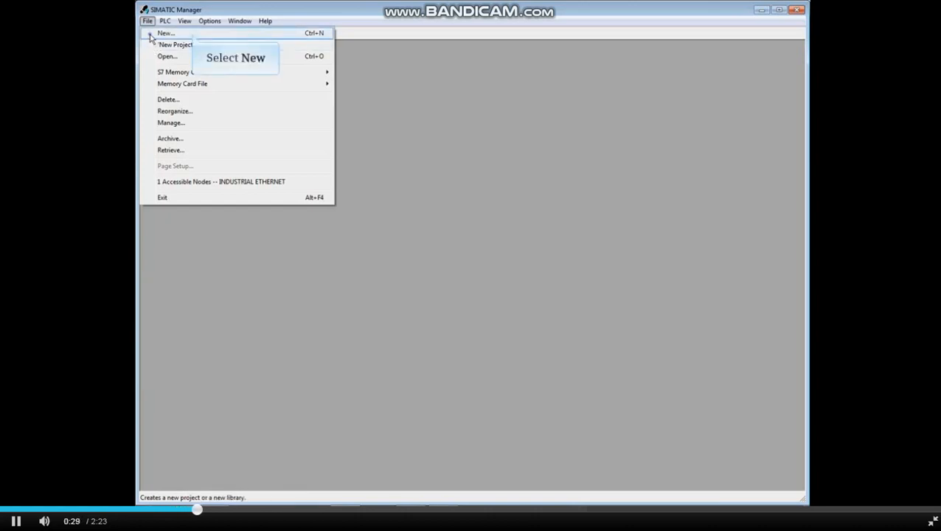
Create a new empty project named My_Project stored under D:\Courses
left_click(165, 33)
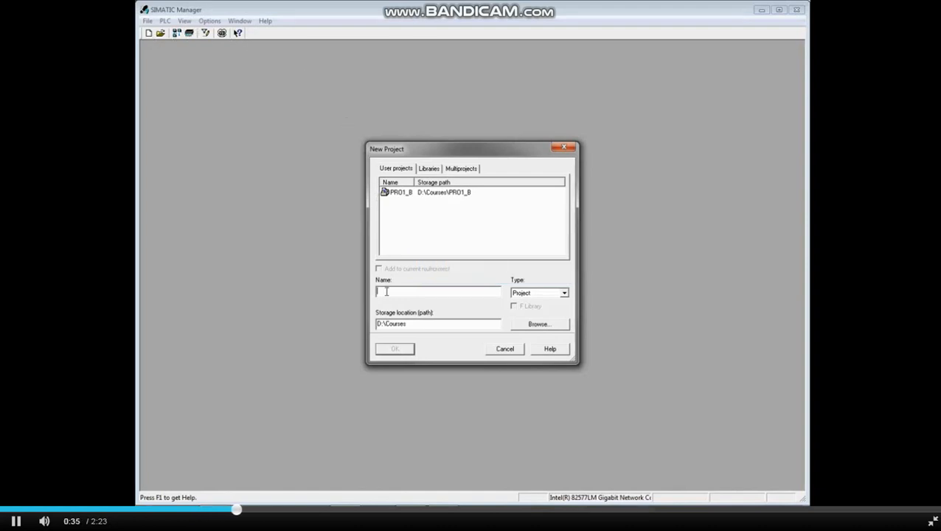
type("My_Project")
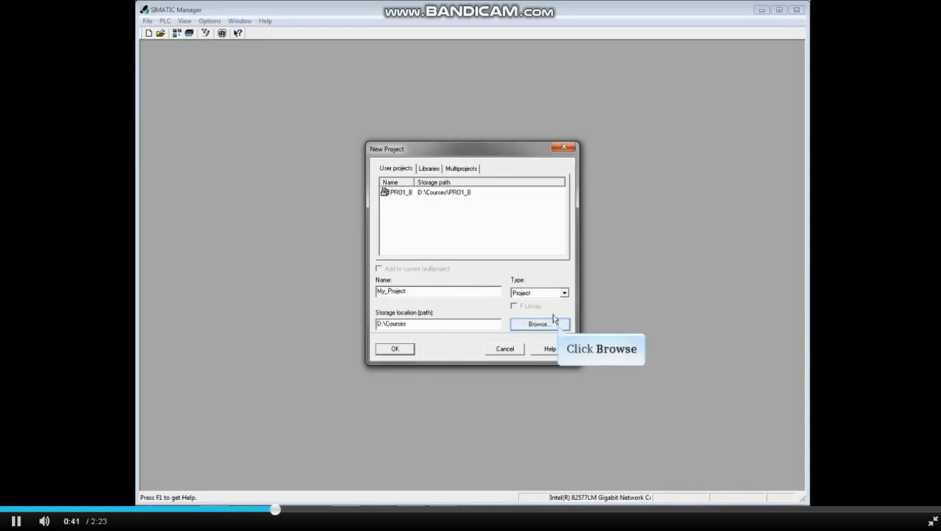
left_click(538, 324)
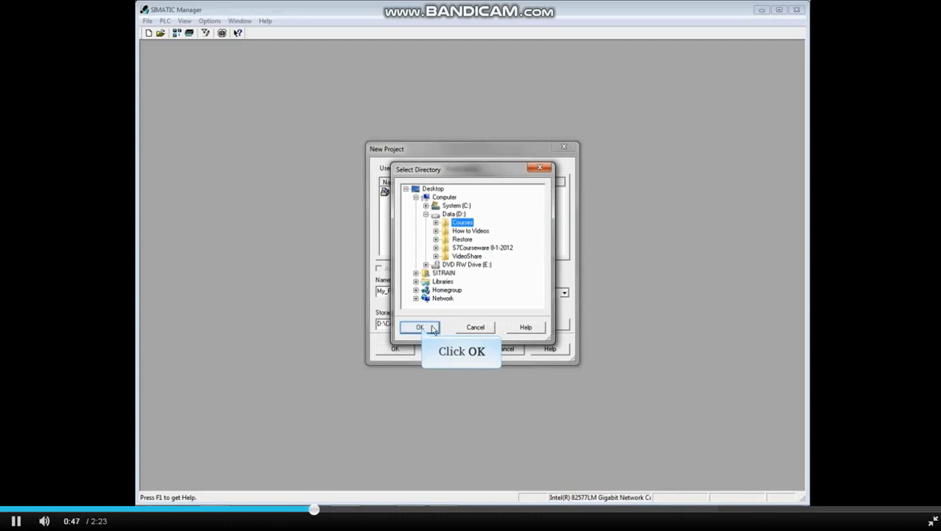
left_click(419, 327)
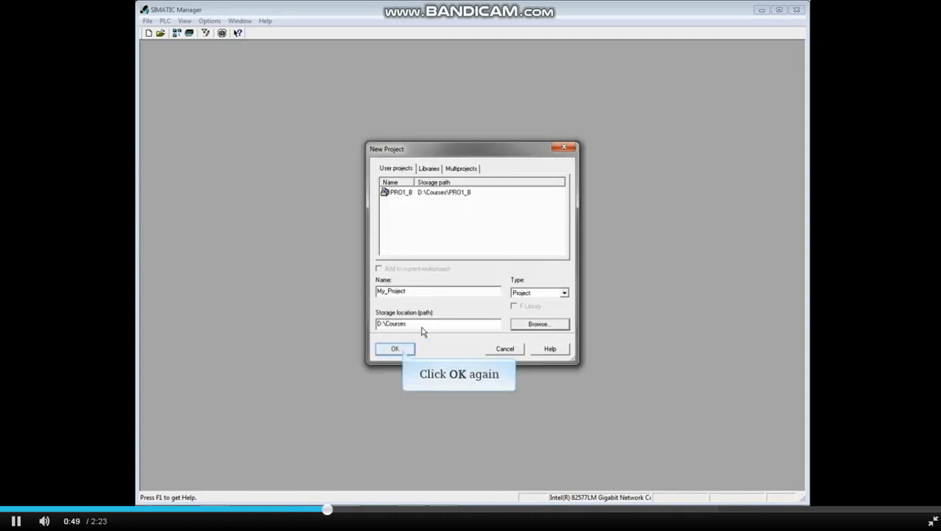
left_click(396, 349)
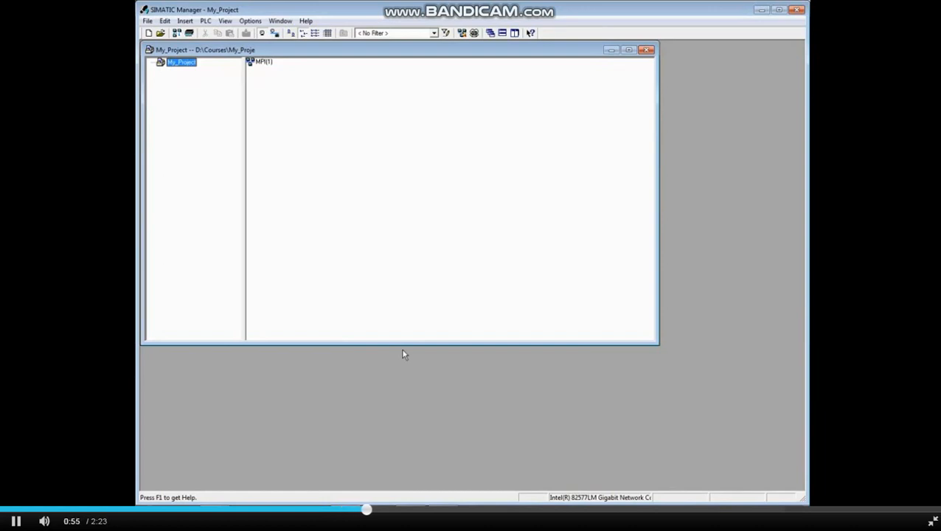
mouse_move(641, 162)
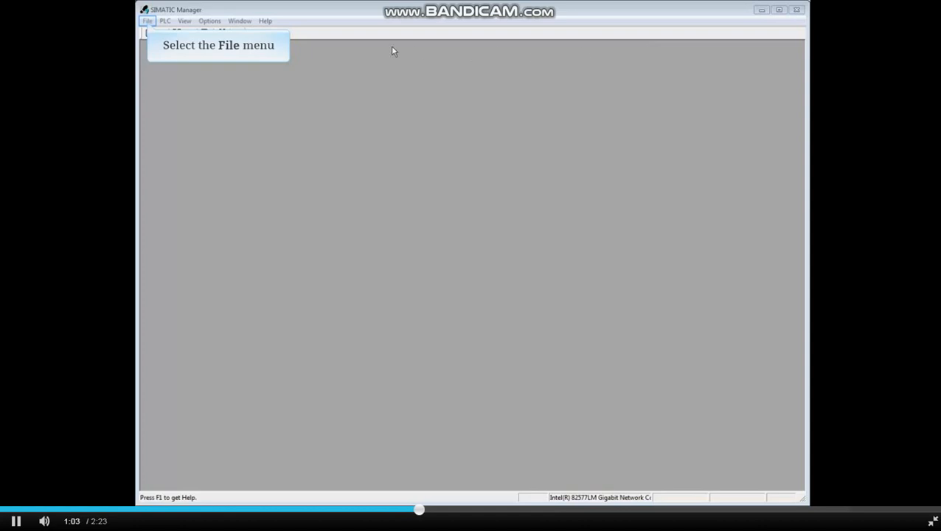
Launch the 'New Project' Wizard from the File menu and show its project-structure preview
left_click(147, 20)
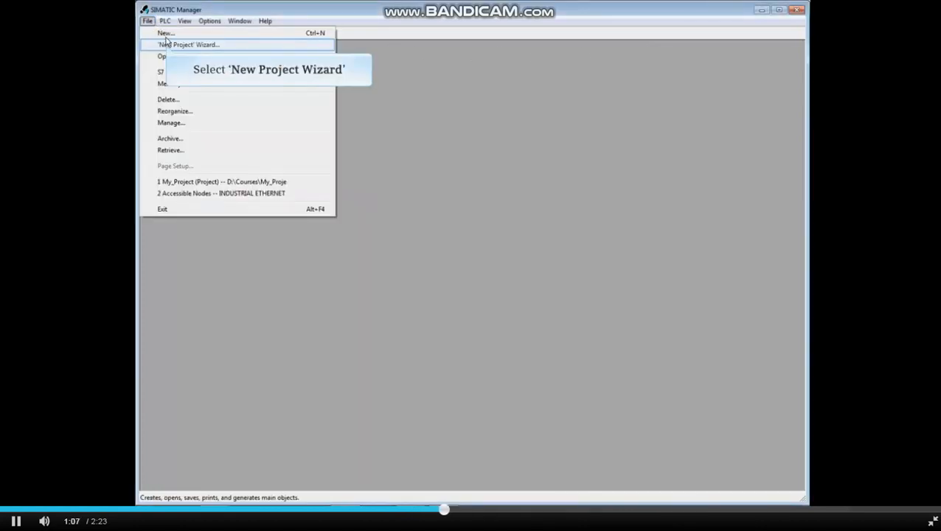
left_click(189, 44)
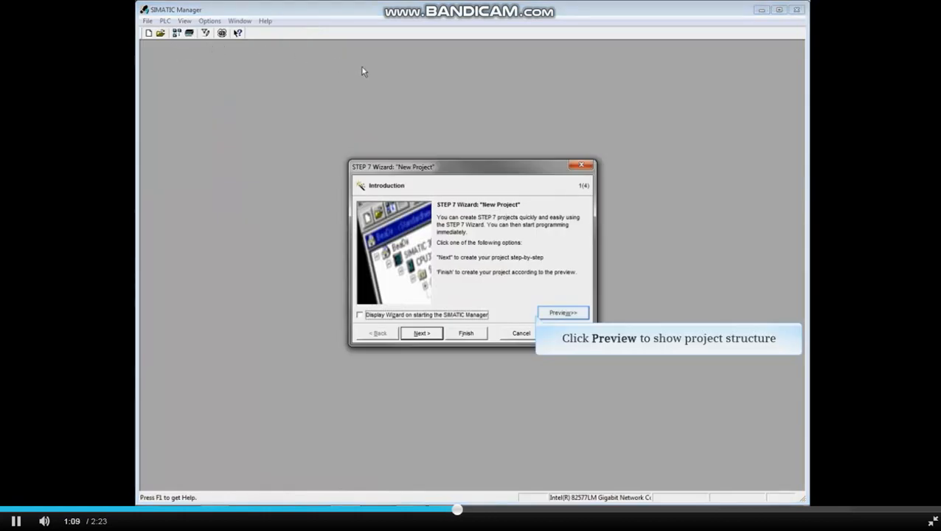
mouse_move(549, 228)
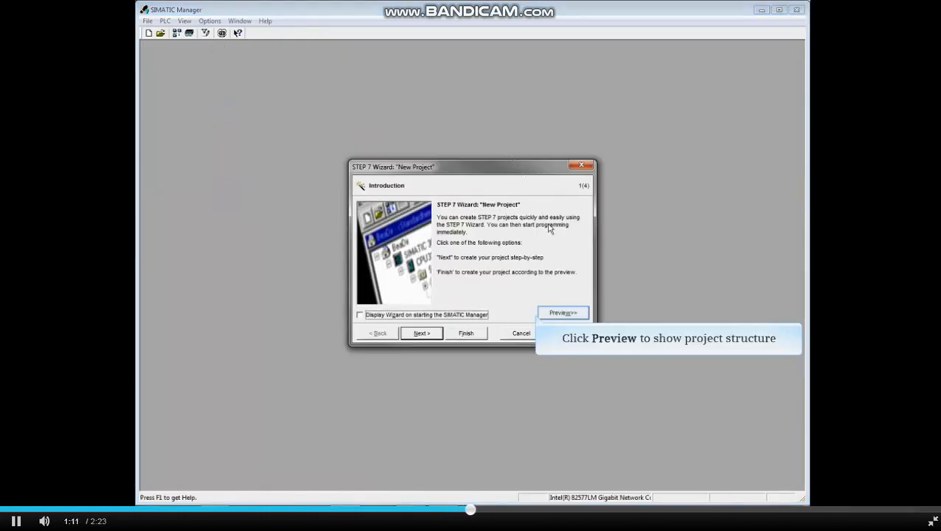
left_click(563, 313)
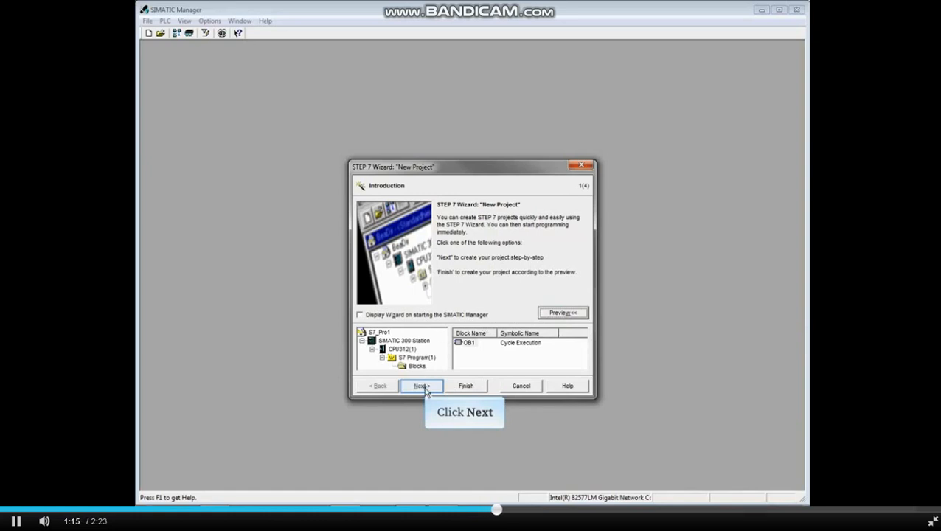
Choose CPU315-2 PN/DP as the CPU with MPI address 5 and continue to block selection
left_click(422, 387)
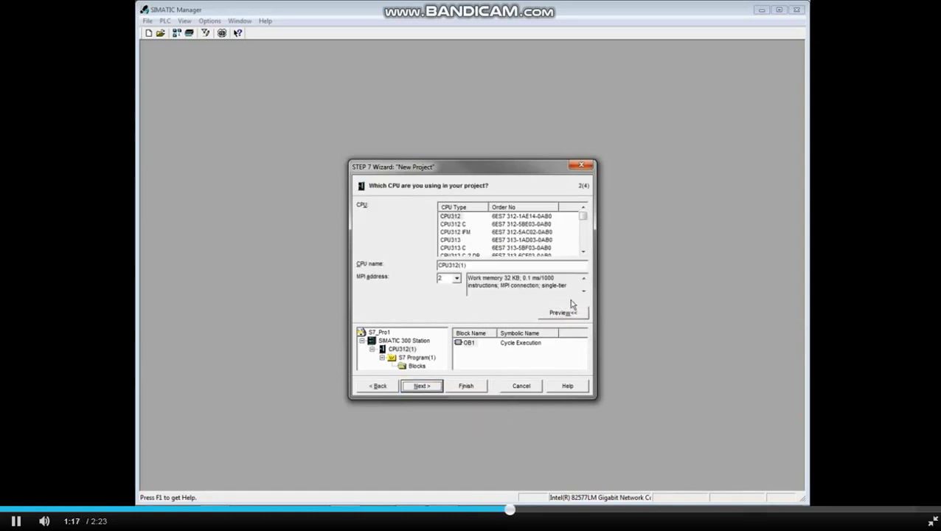
left_click(582, 226)
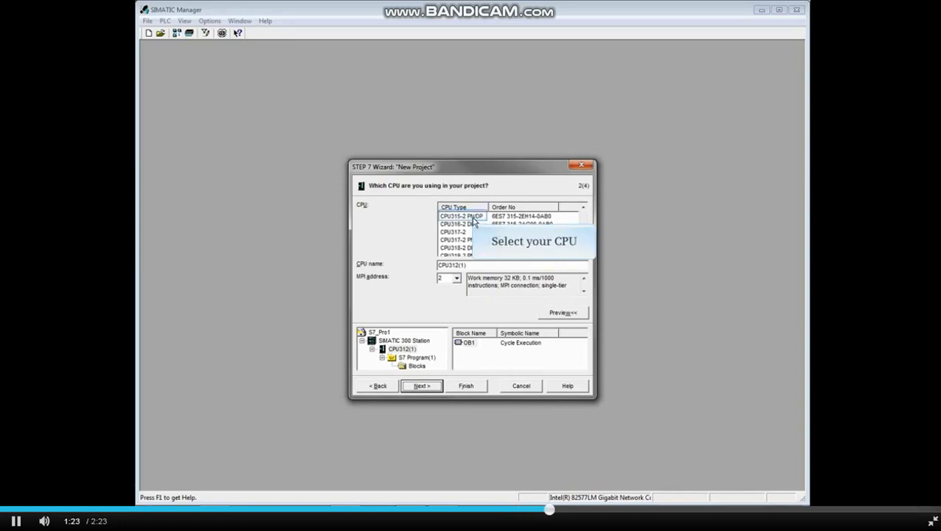
left_click(460, 216)
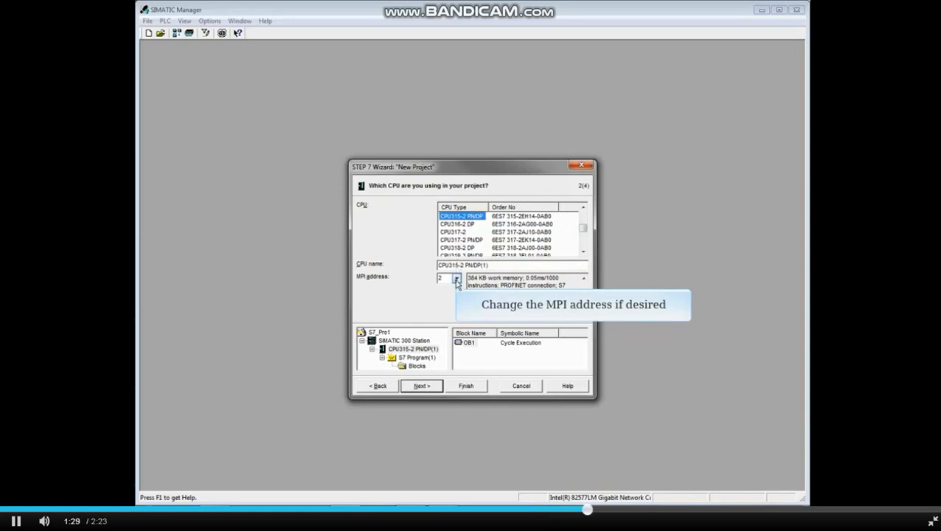
left_click(457, 278)
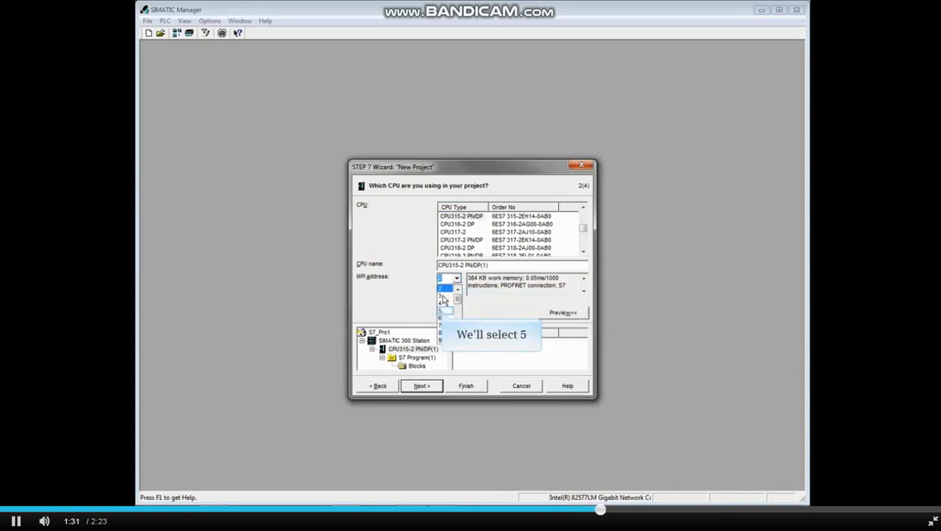
left_click(442, 295)
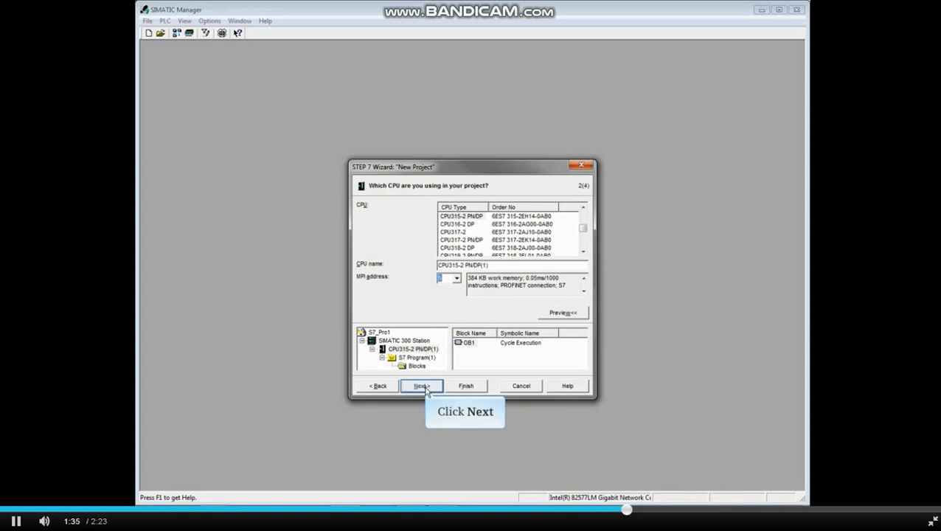
left_click(422, 386)
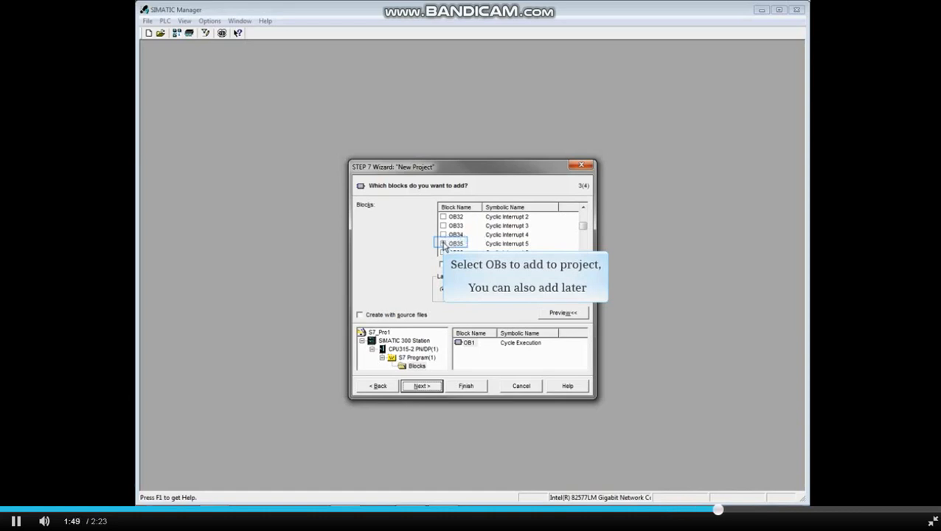
Tick OB35 (Cyclic Interrupt 5) so it joins OB1 in the project's blocks
left_click(442, 243)
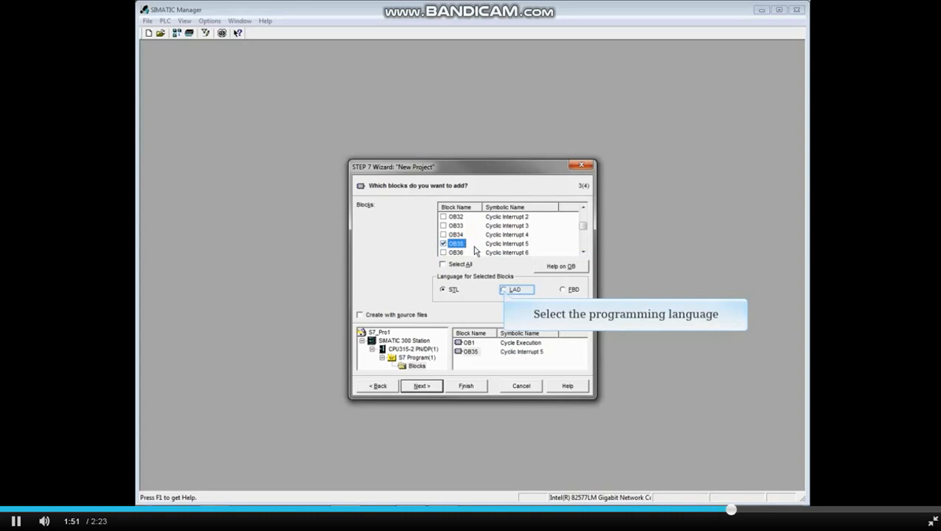
mouse_move(502, 271)
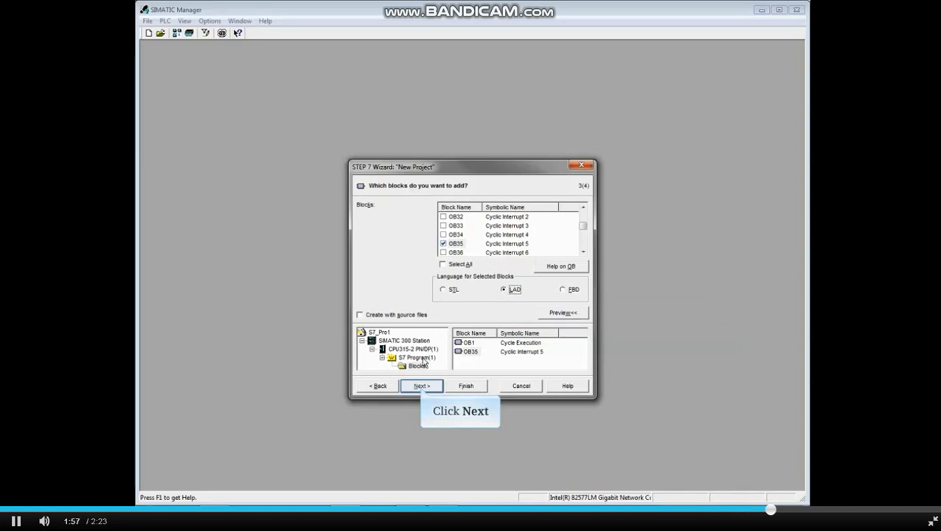
Name the wizard project My_Second_Project and finish, creating the S7-300 station, CPU, OB1 and OB35
left_click(421, 387)
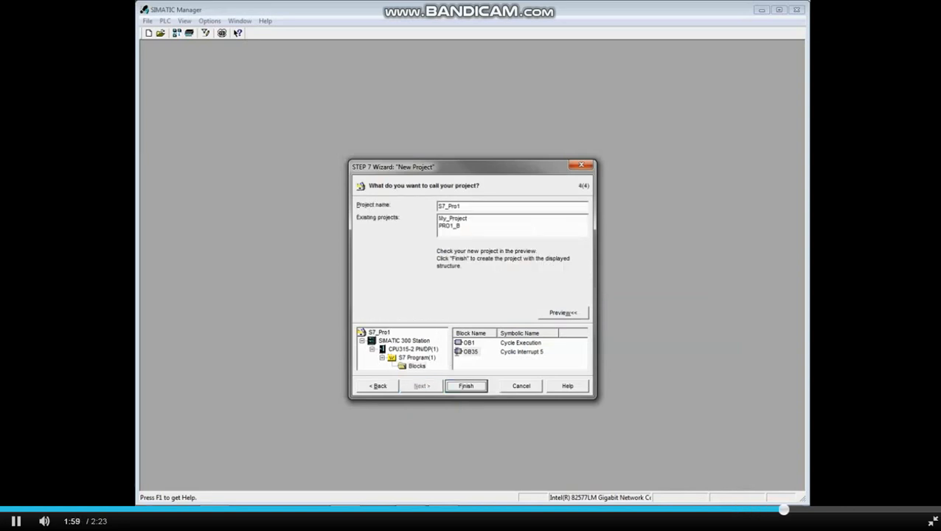
type("M")
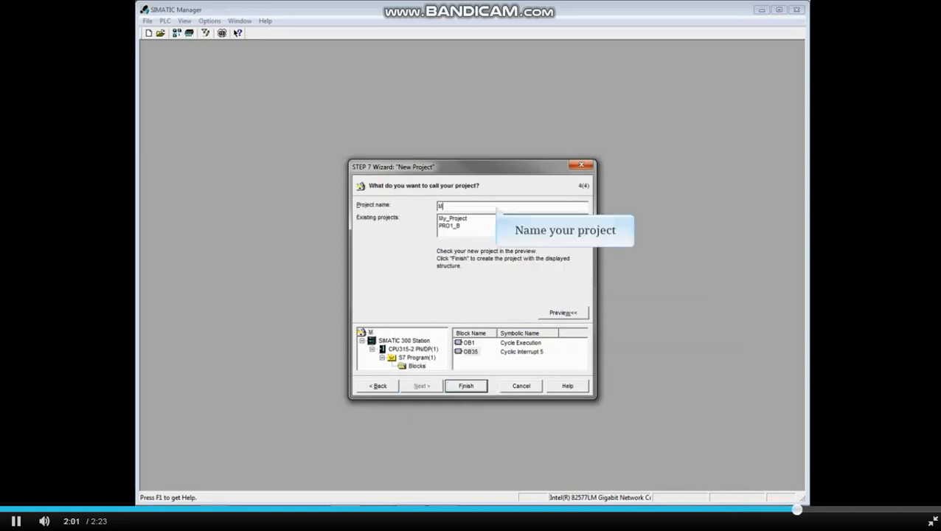
type("My_Second_Project")
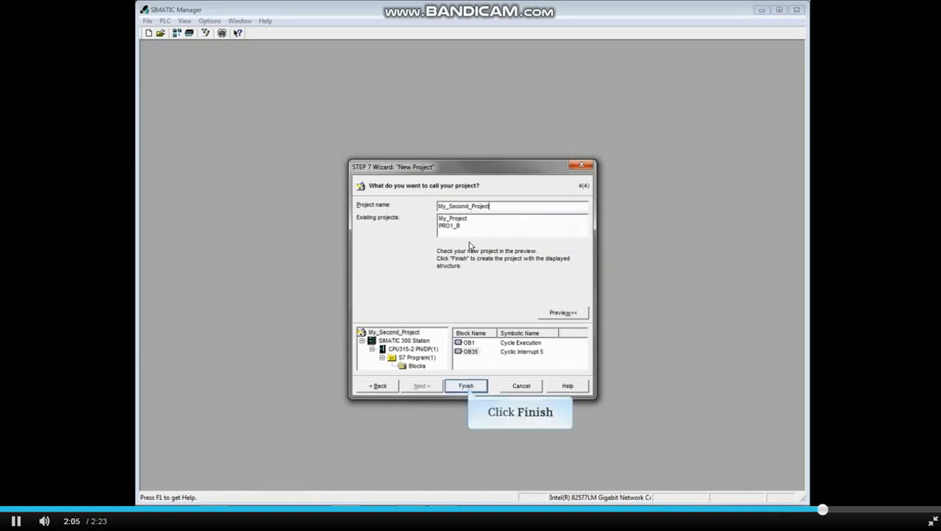
left_click(466, 385)
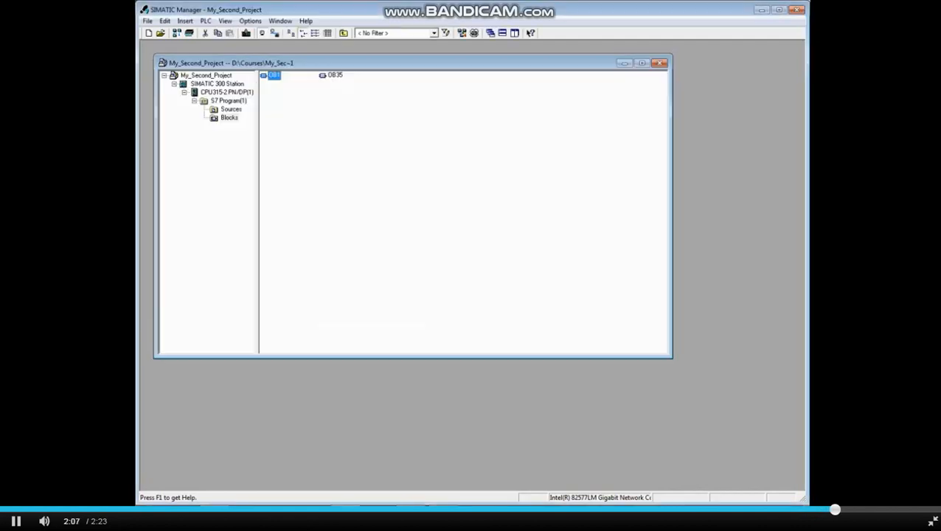